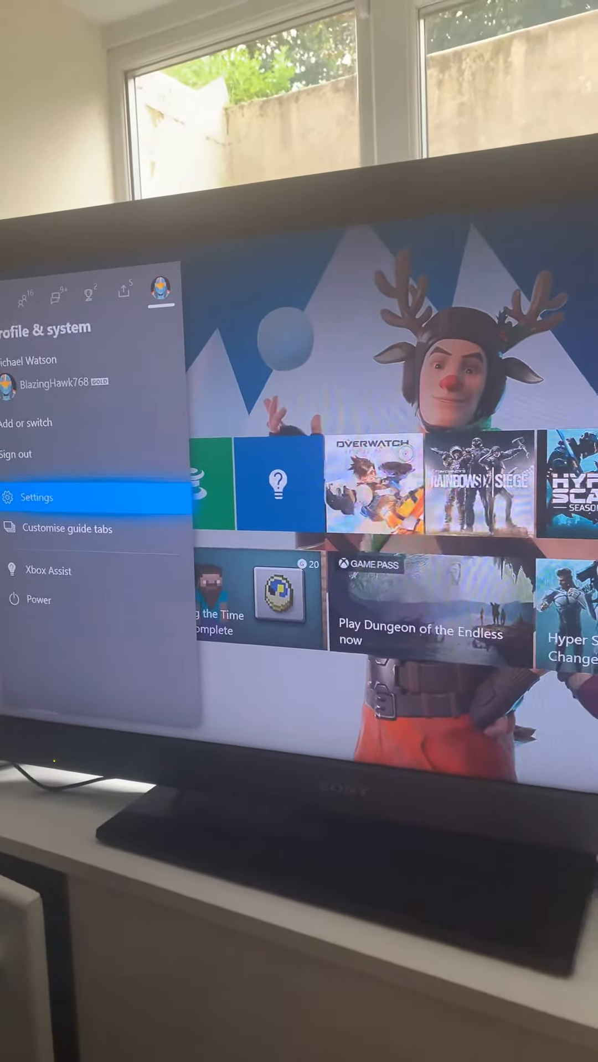
Go from Settings down past Preferences to the Ease of Access category
left_click(38, 497)
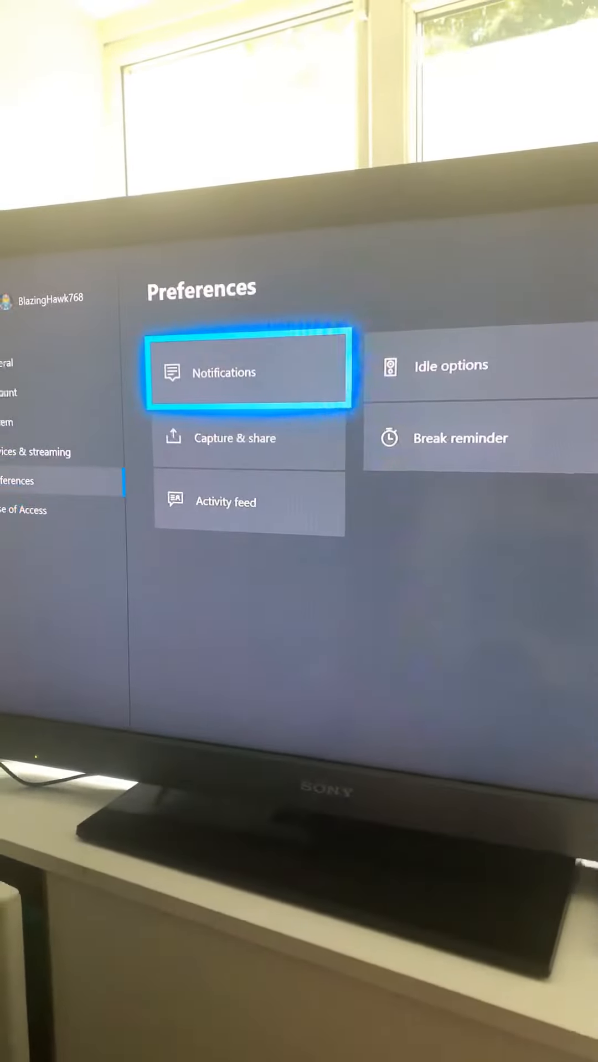
key("Down")
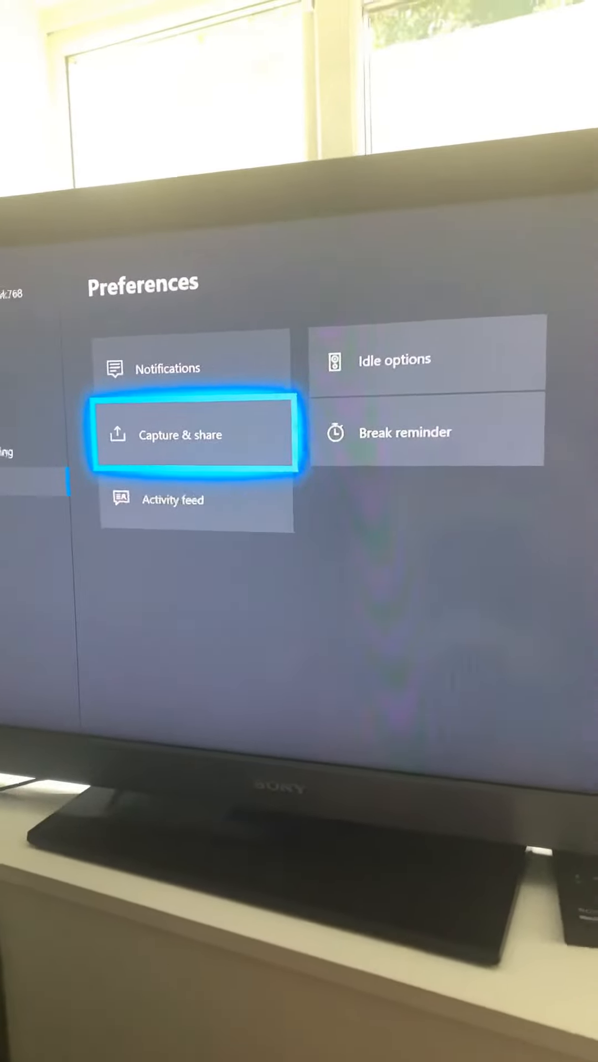
key("Down")
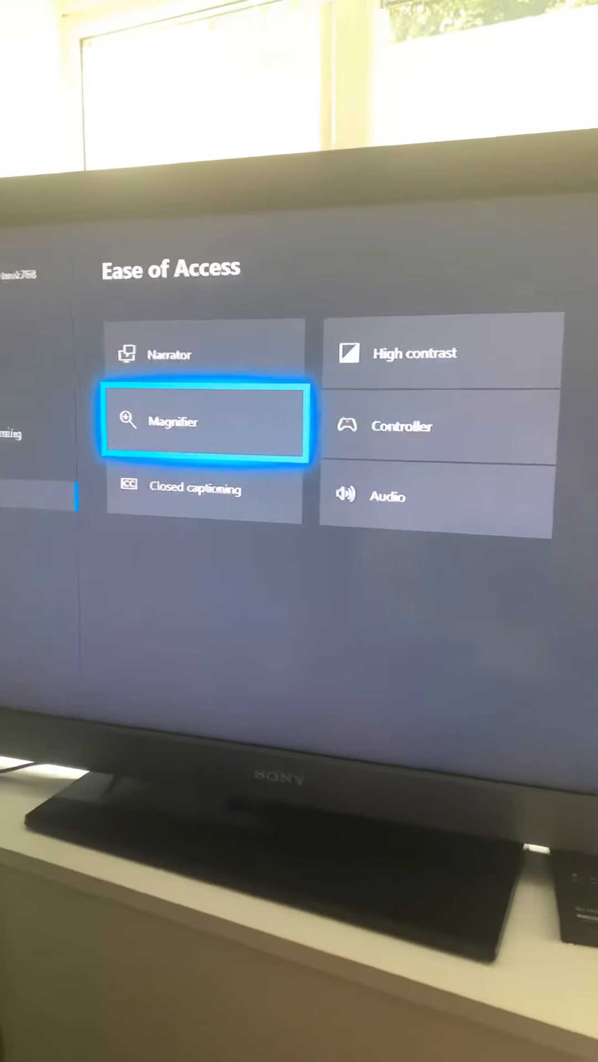
Confirm 'Magnifier on' is unchecked in Magnifier settings and go back to Ease of Access
left_click(204, 421)
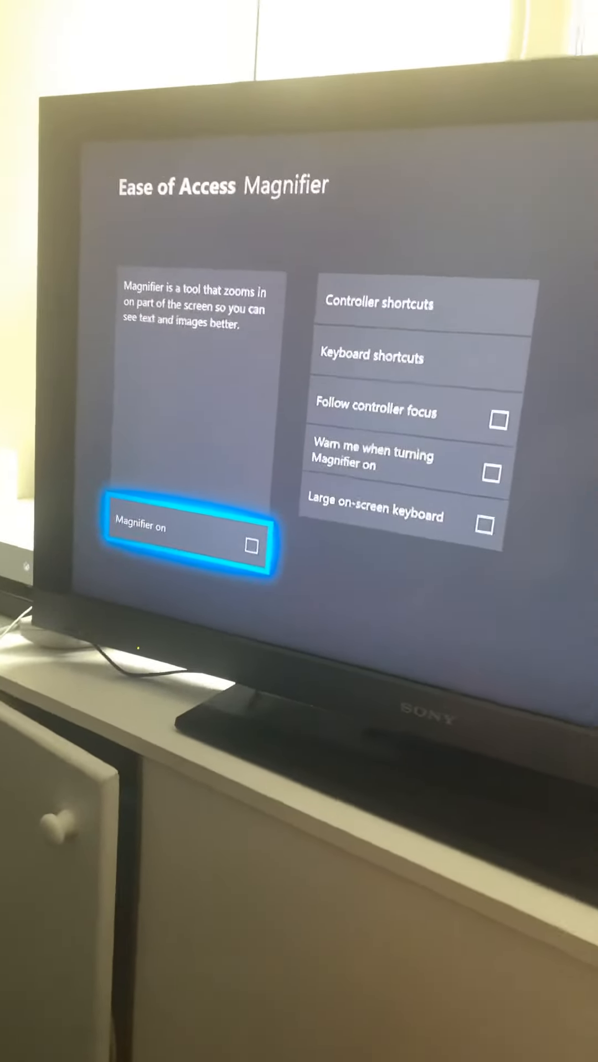
key("Back")
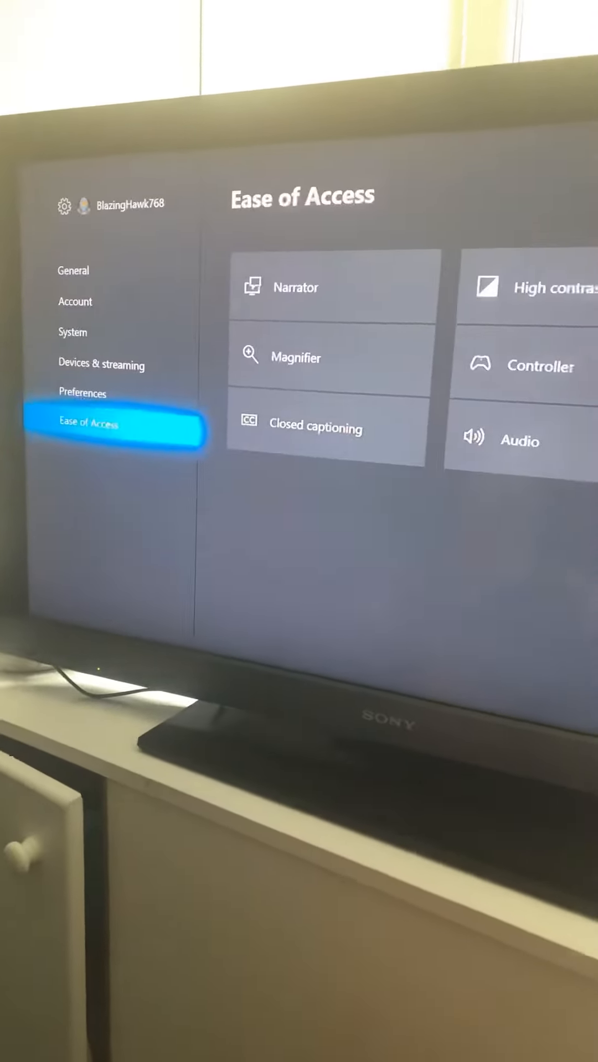